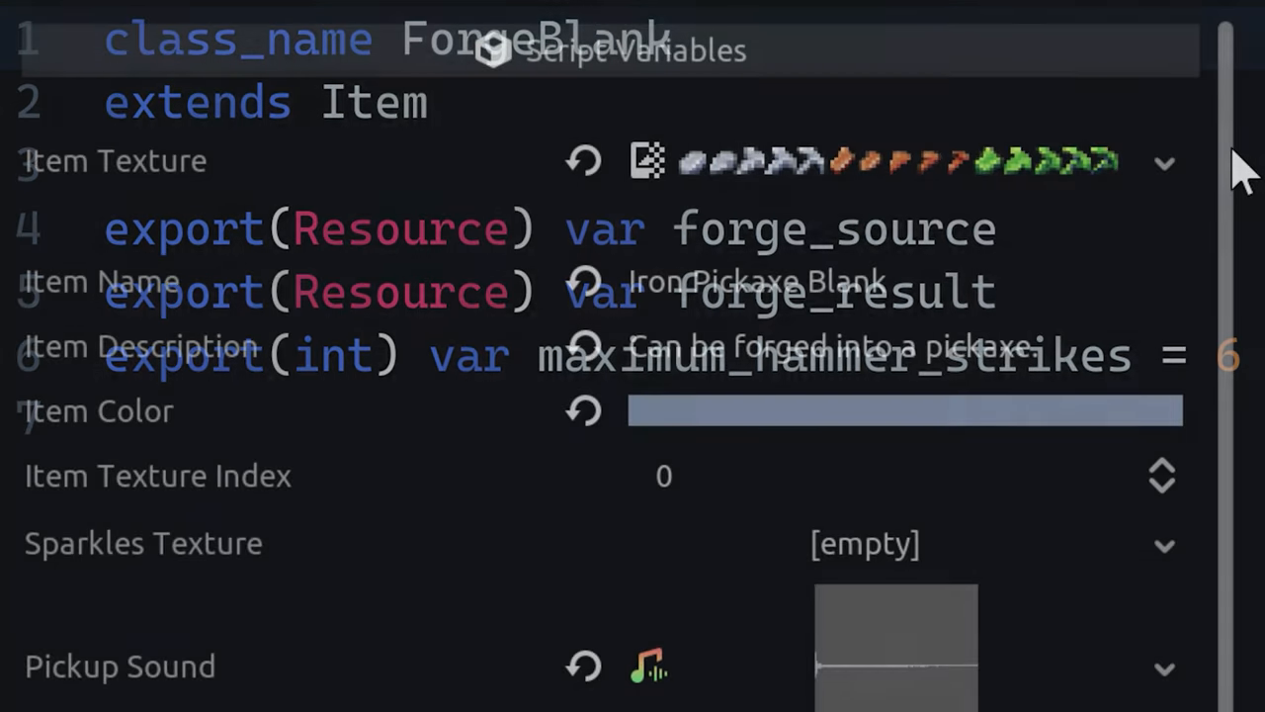
pyautogui.scroll(-3)
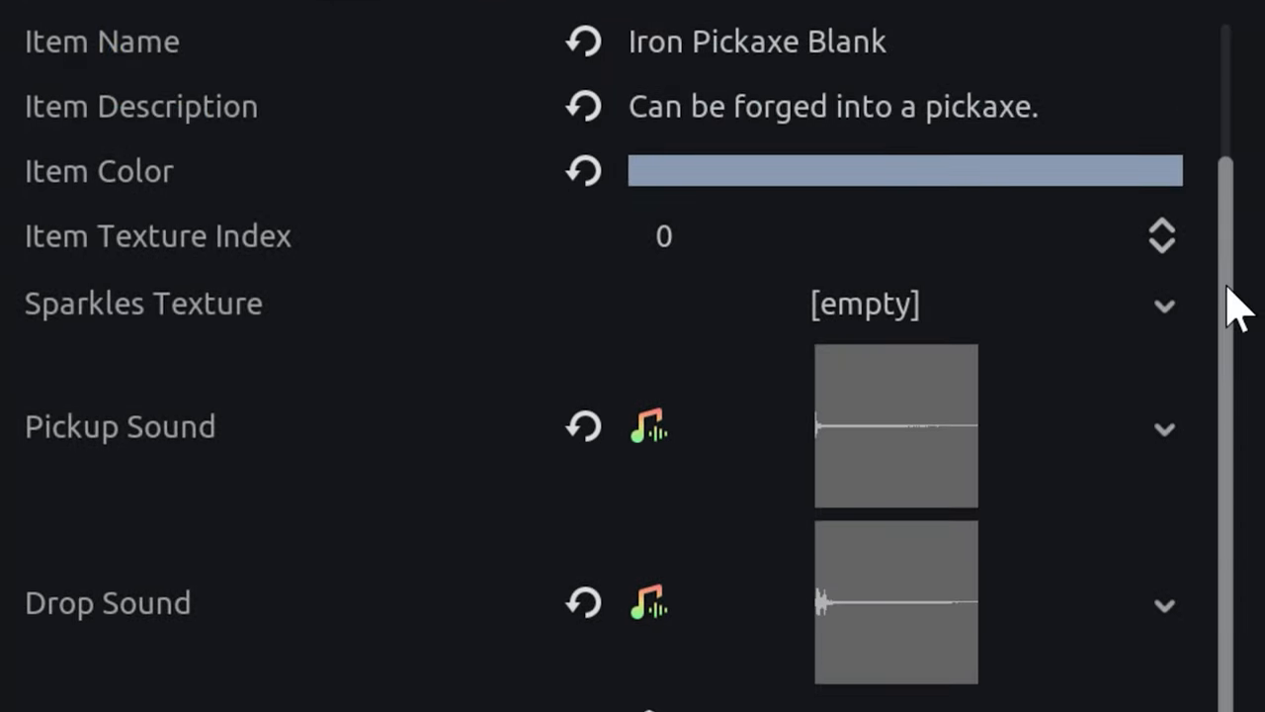
pyautogui.scroll(-3)
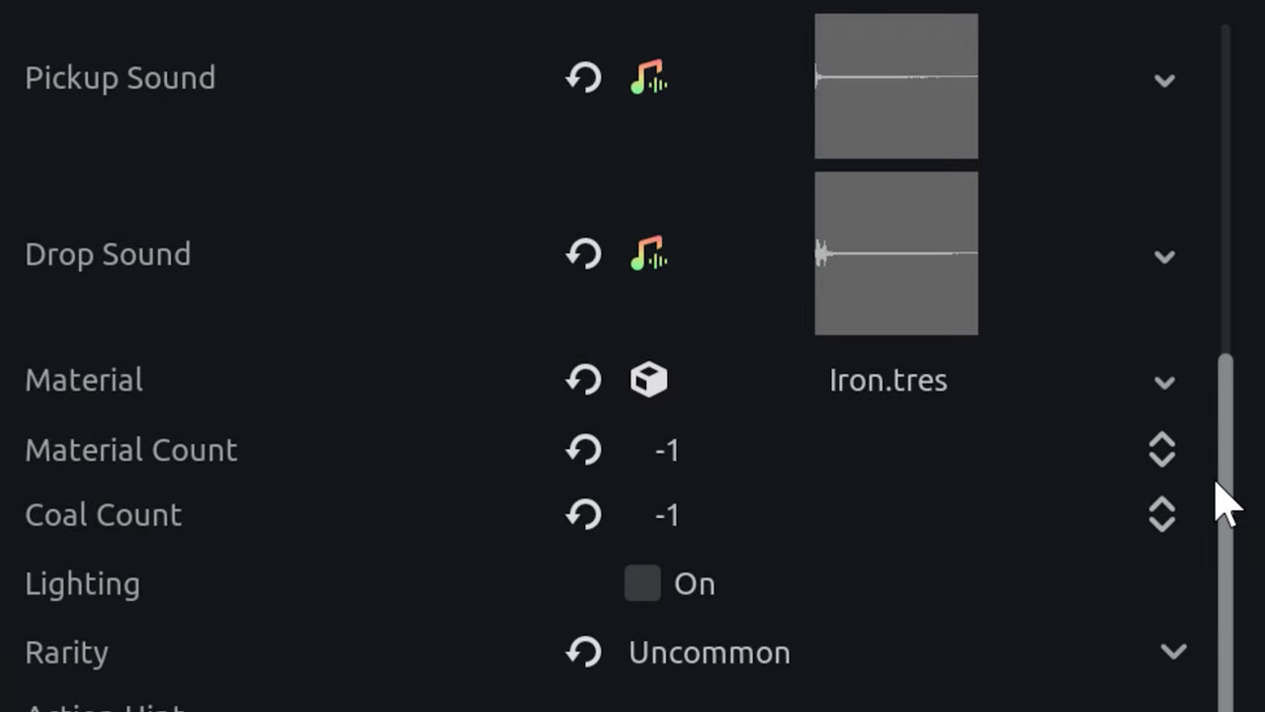
pyautogui.scroll(-3)
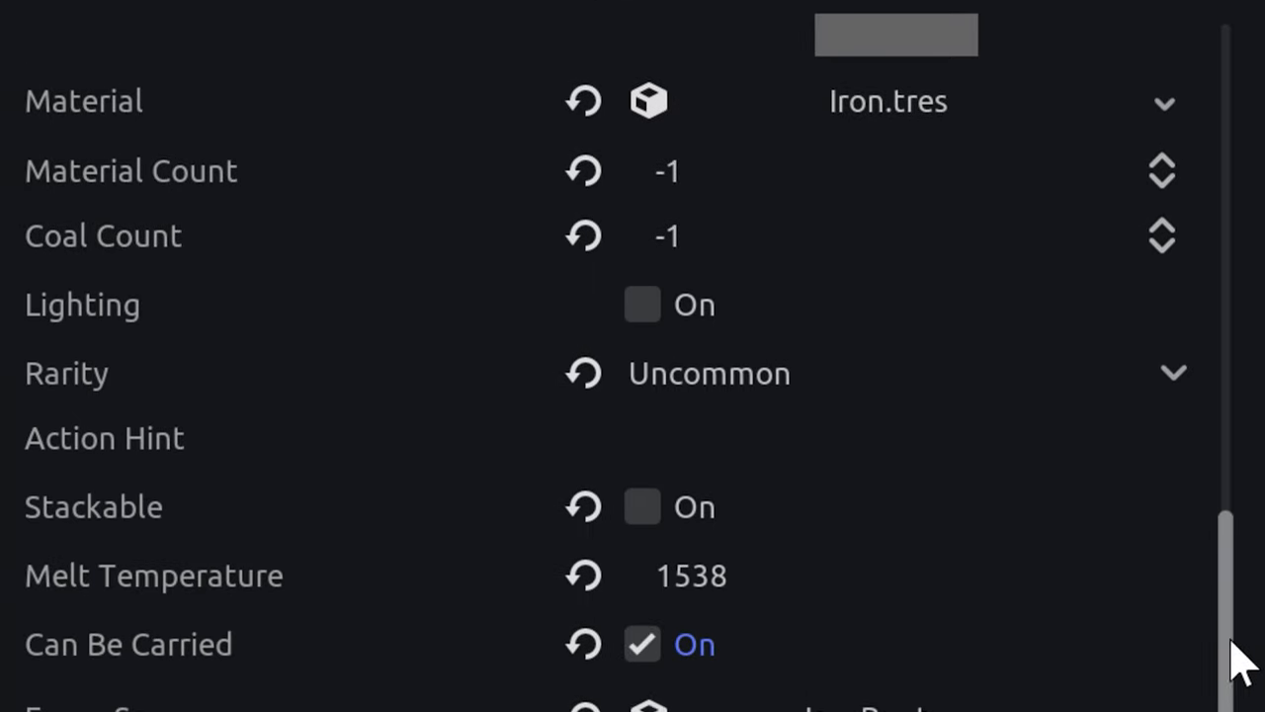
pyautogui.scroll(-3)
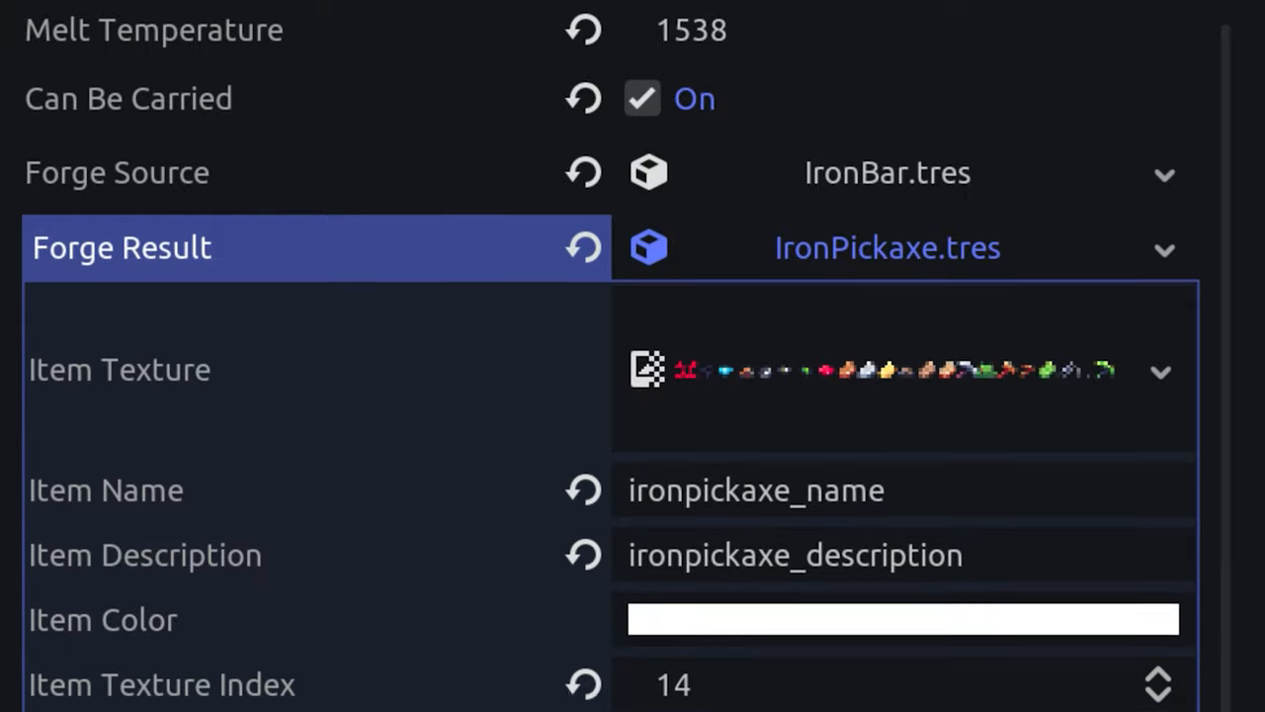
pyautogui.scroll(-3)
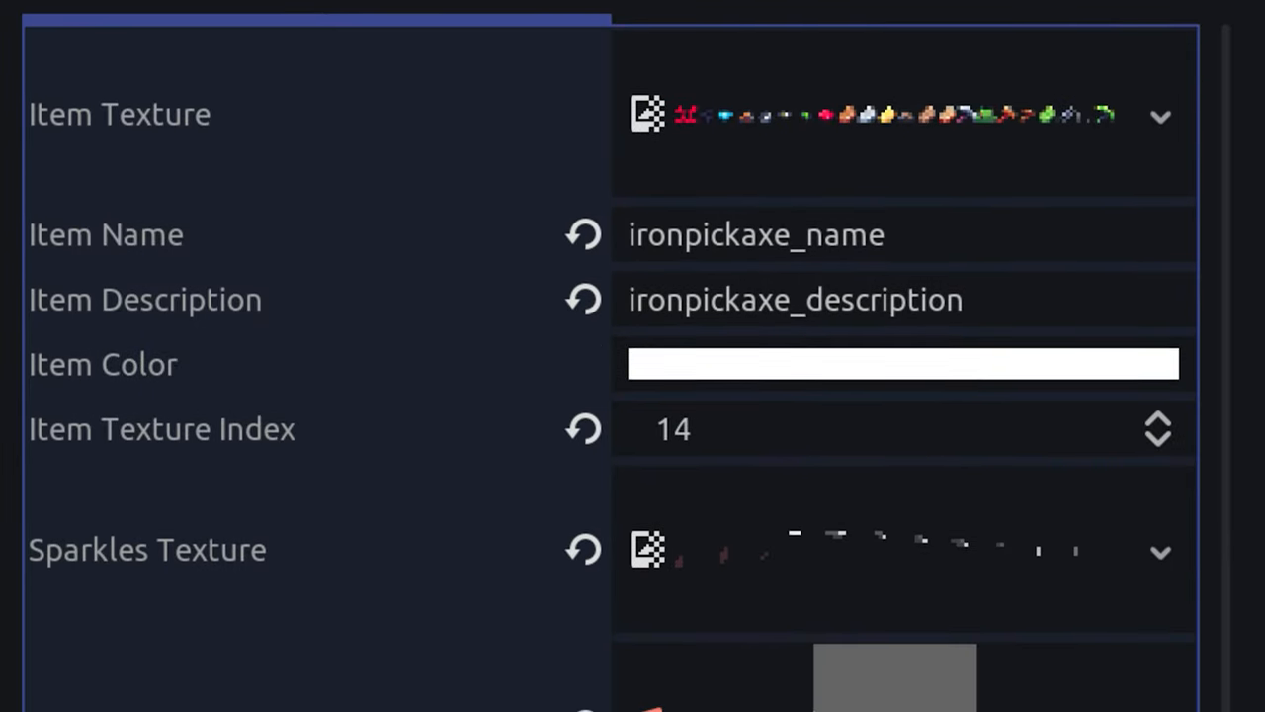